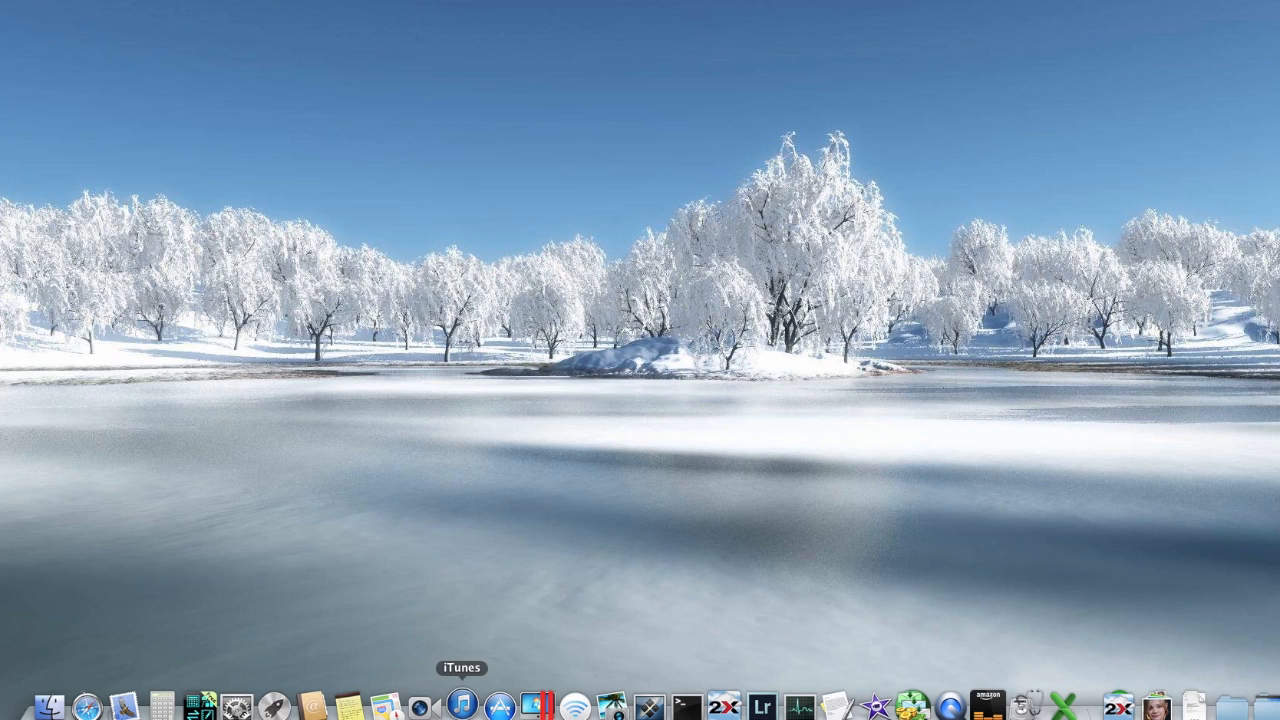
{"action": "mouse_move", "coordinate": [478, 672]}
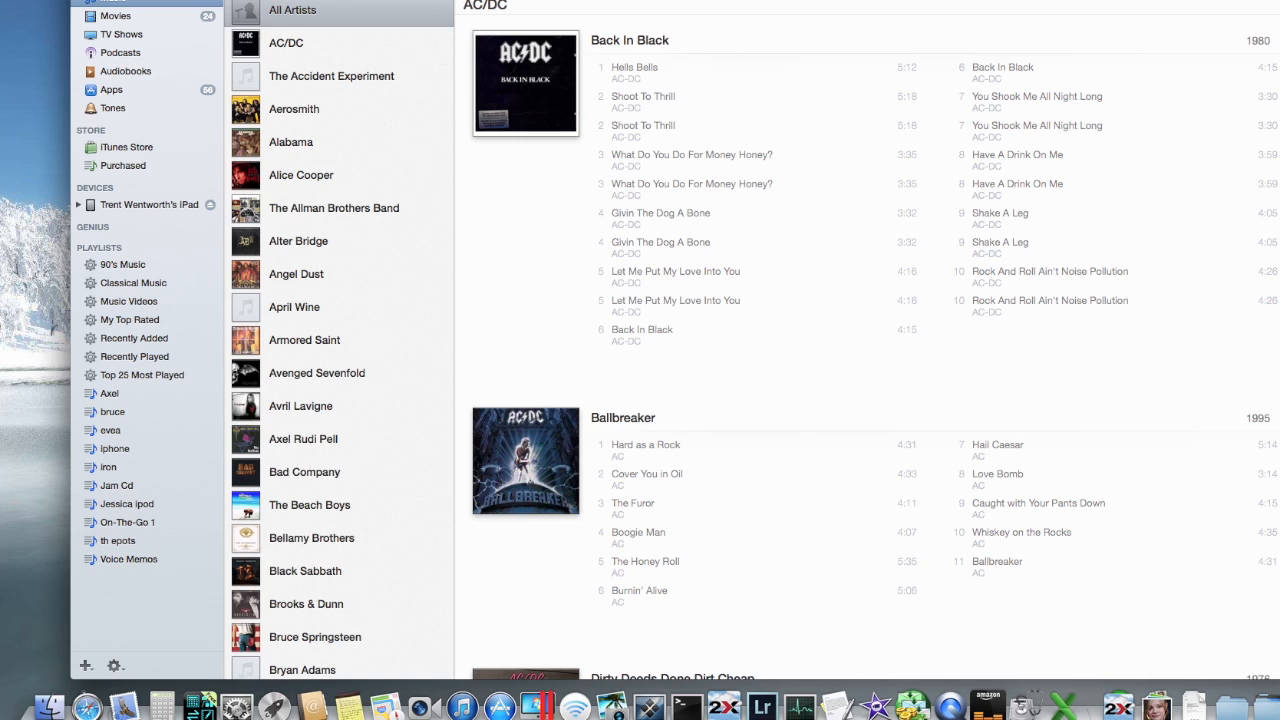
{"action": "mouse_move", "coordinate": [127, 190]}
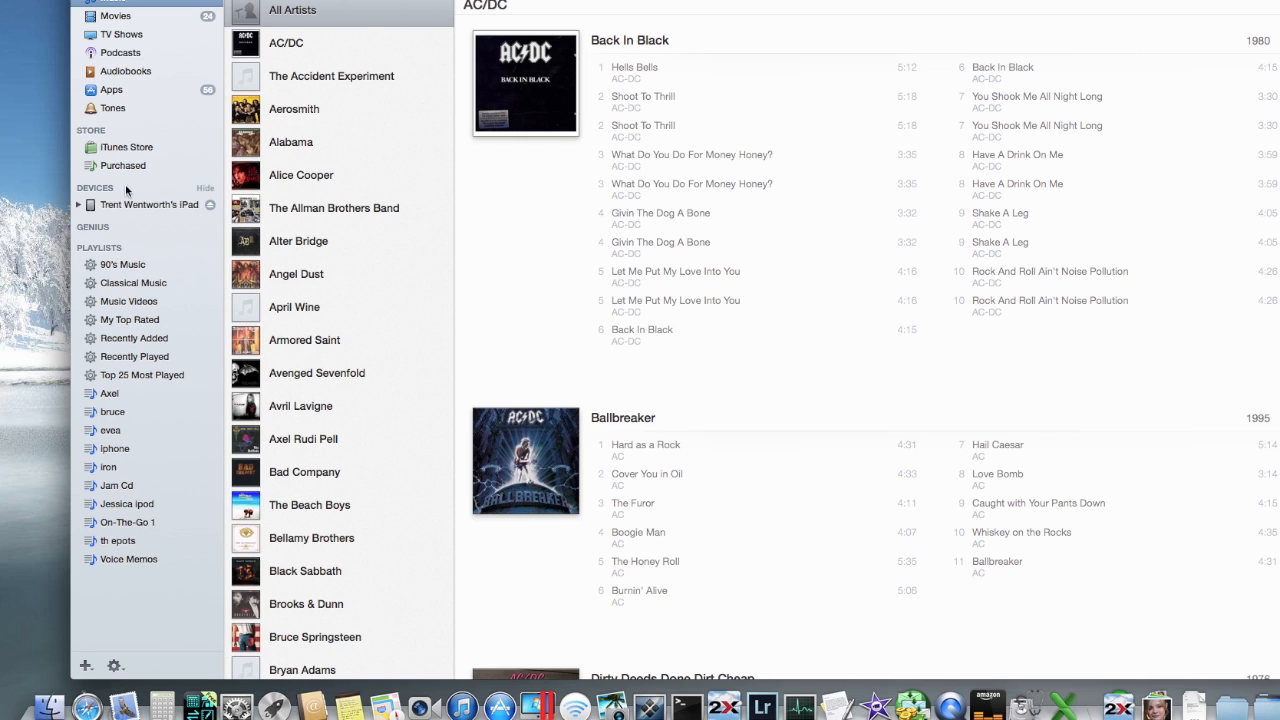
{"action": "mouse_move", "coordinate": [443, 190]}
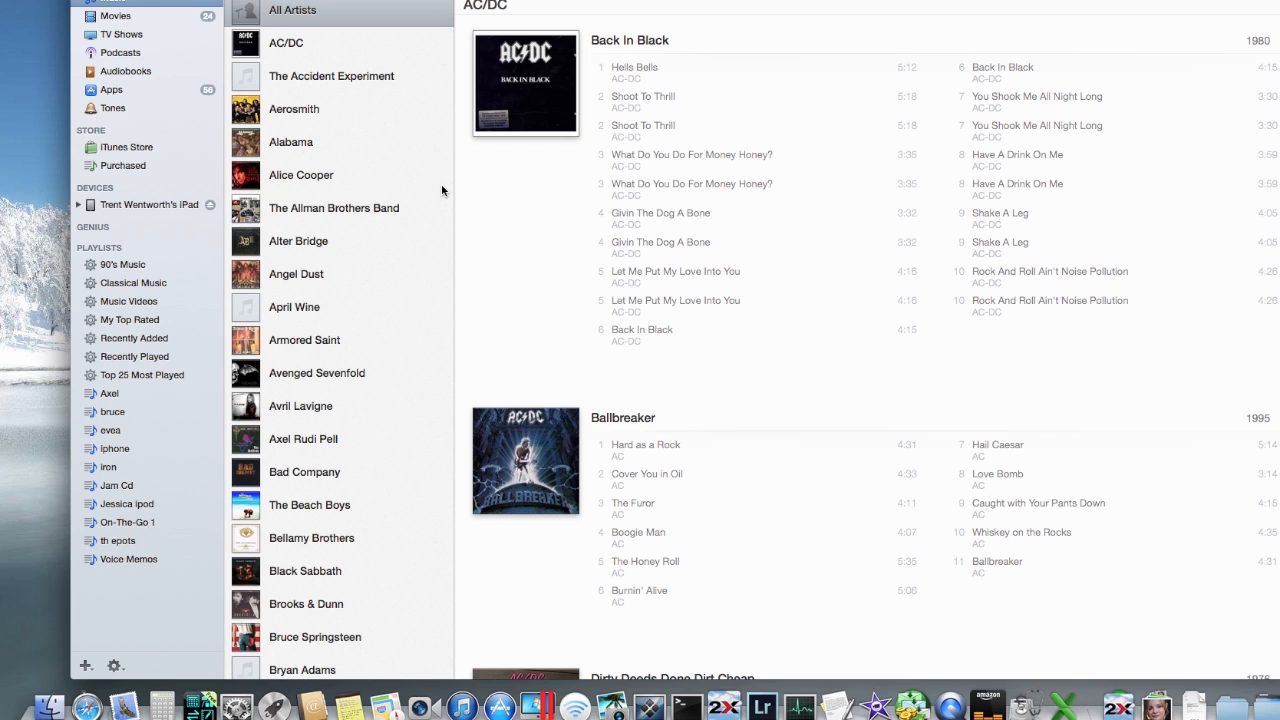
{"action": "mouse_move", "coordinate": [190, 8]}
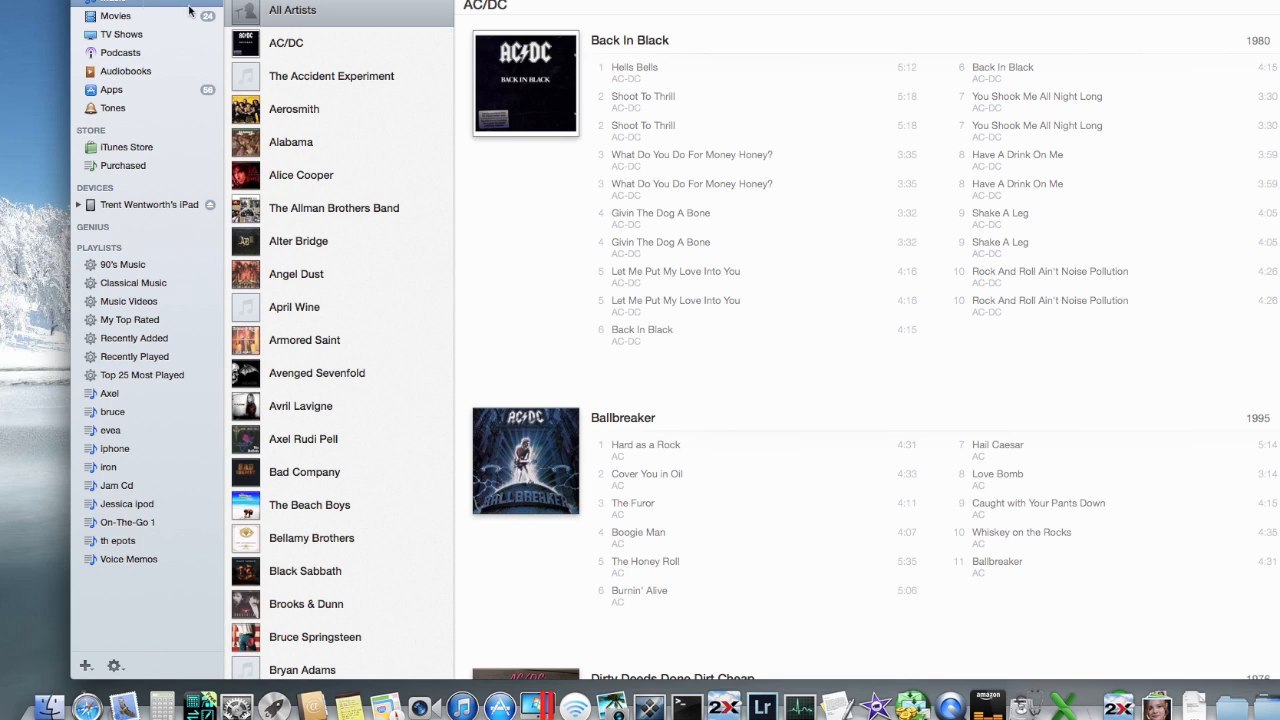
Show the library's Movies collection, Alpha Dog through Knocked Up
{"action": "left_click", "coordinate": [115, 15]}
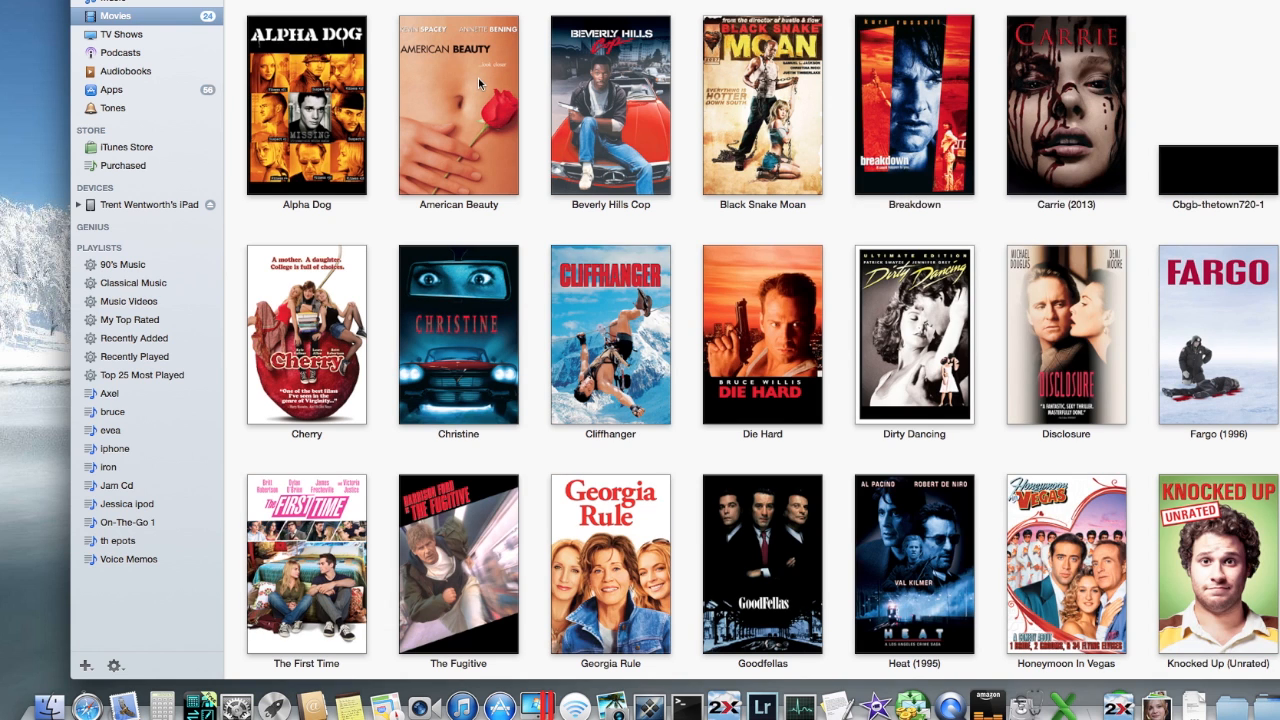
{"action": "mouse_move", "coordinate": [160, 148]}
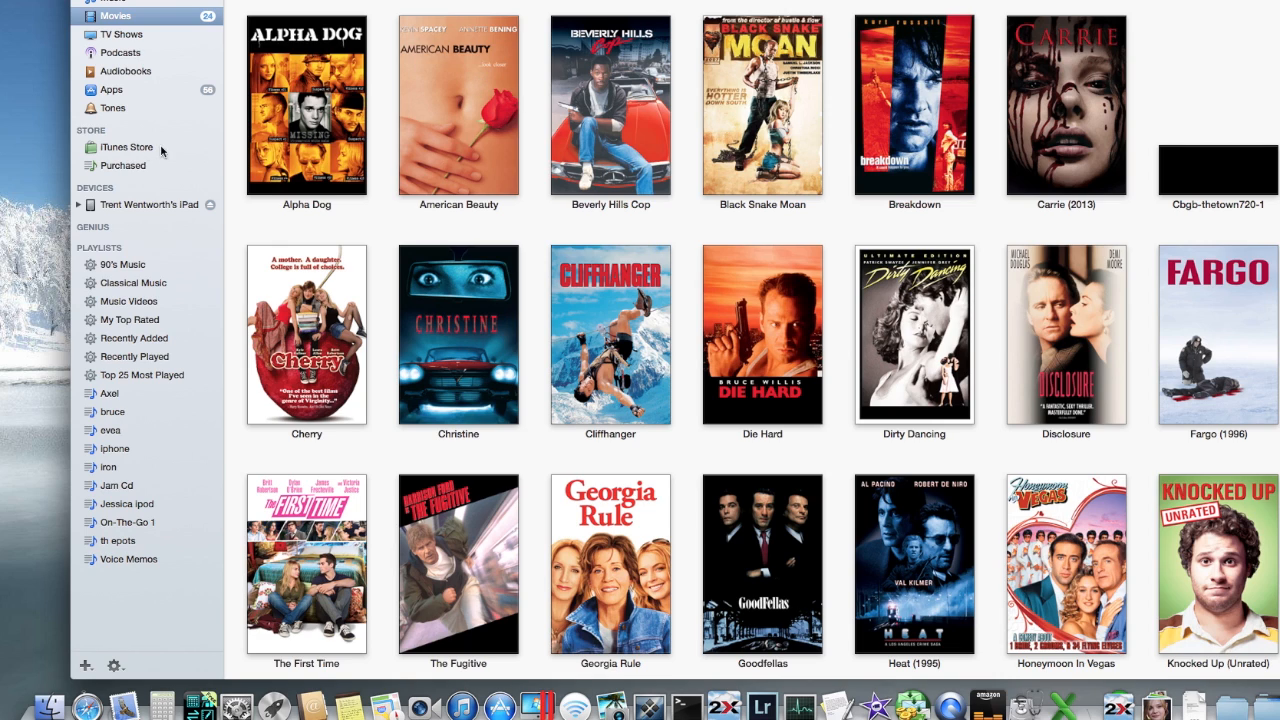
{"action": "mouse_move", "coordinate": [641, 126]}
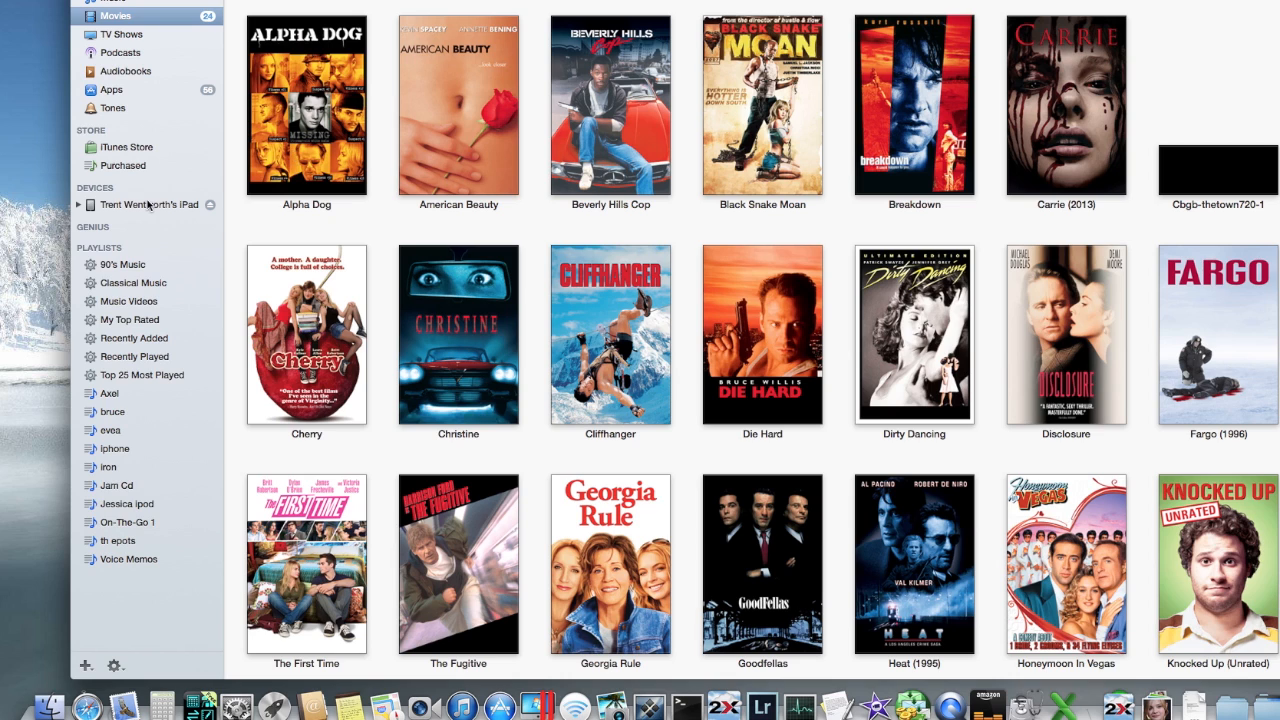
List purchased movies from the iTunes Store's Purchased page
{"action": "left_click", "coordinate": [127, 147]}
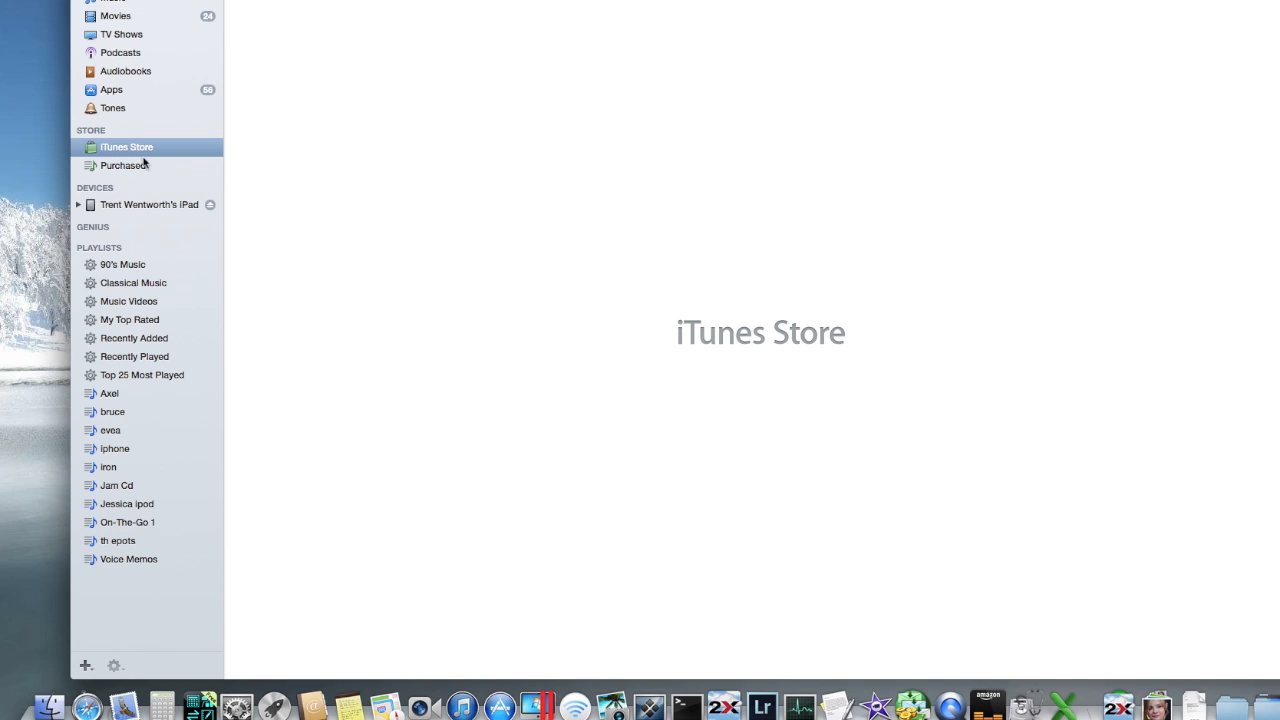
{"action": "left_click", "coordinate": [127, 147]}
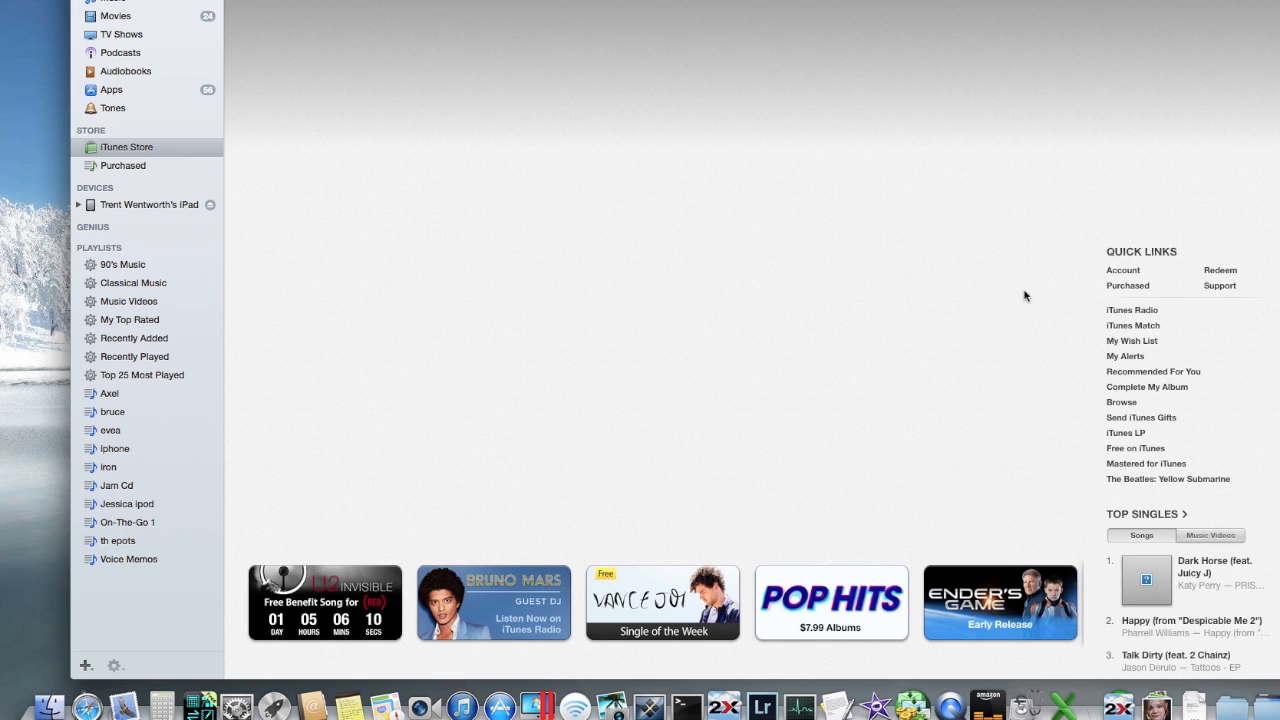
{"action": "left_click", "coordinate": [122, 165]}
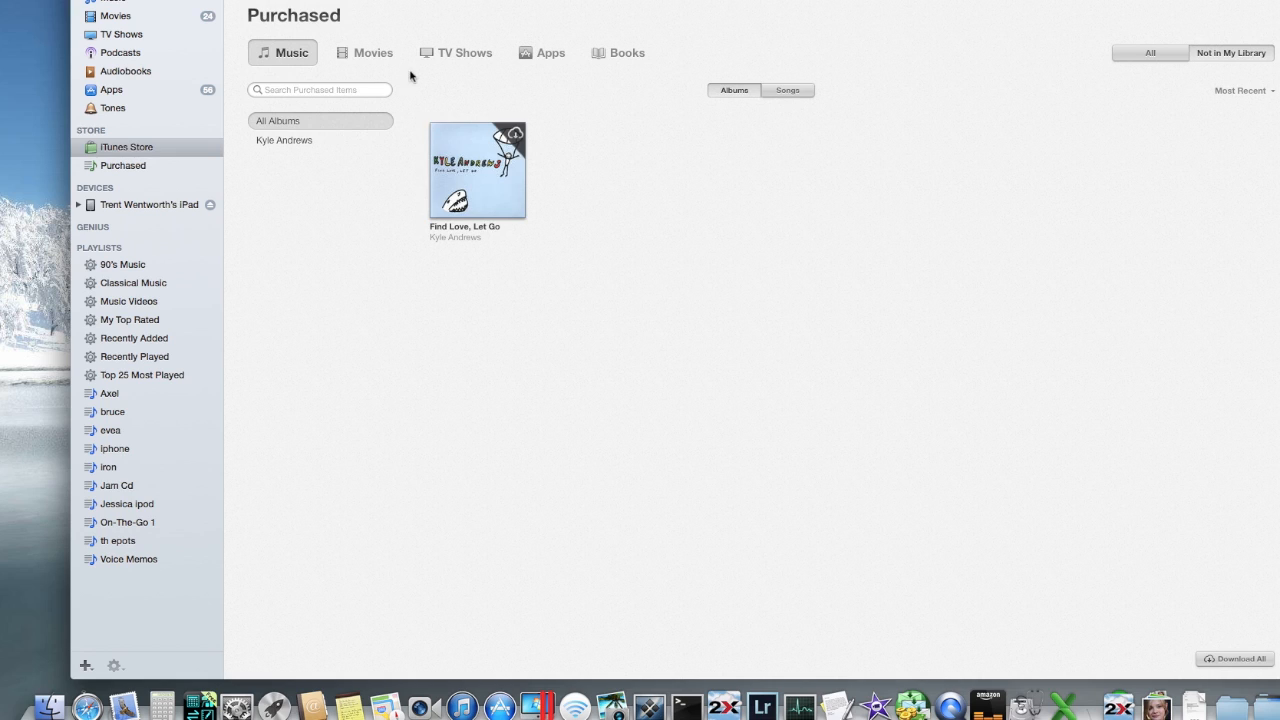
{"action": "left_click", "coordinate": [372, 52]}
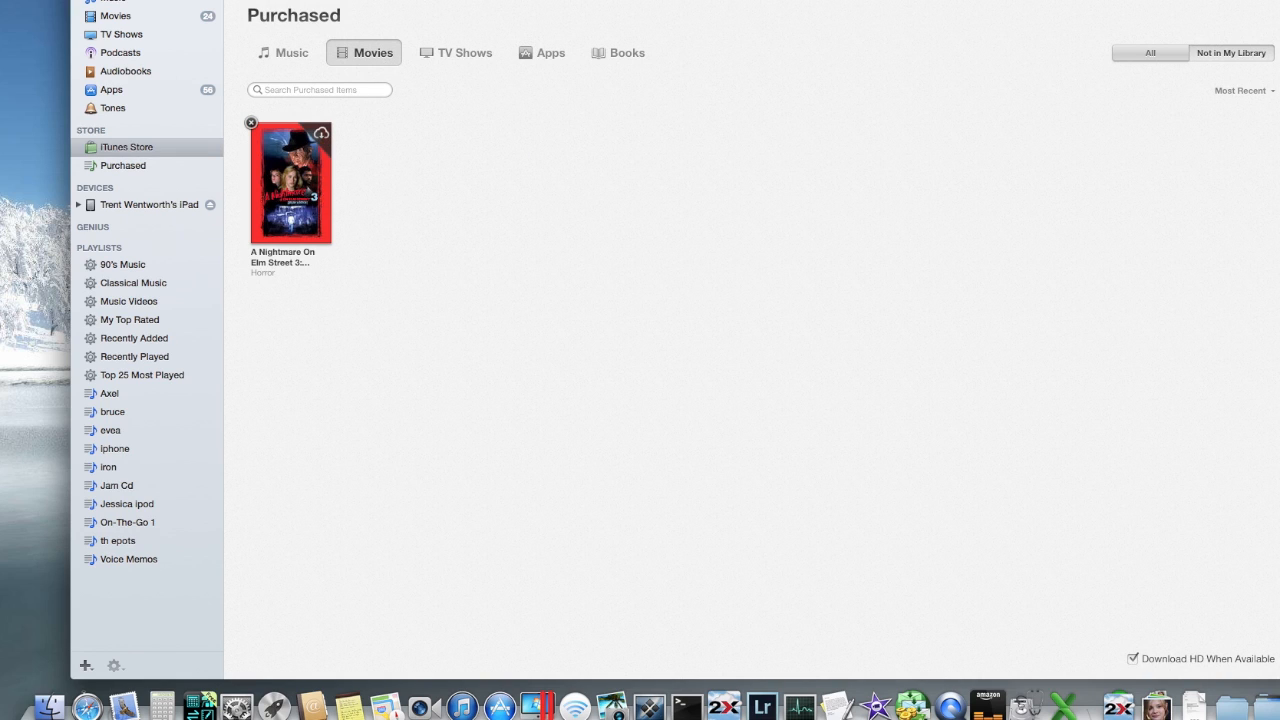
{"action": "mouse_move", "coordinate": [724, 167]}
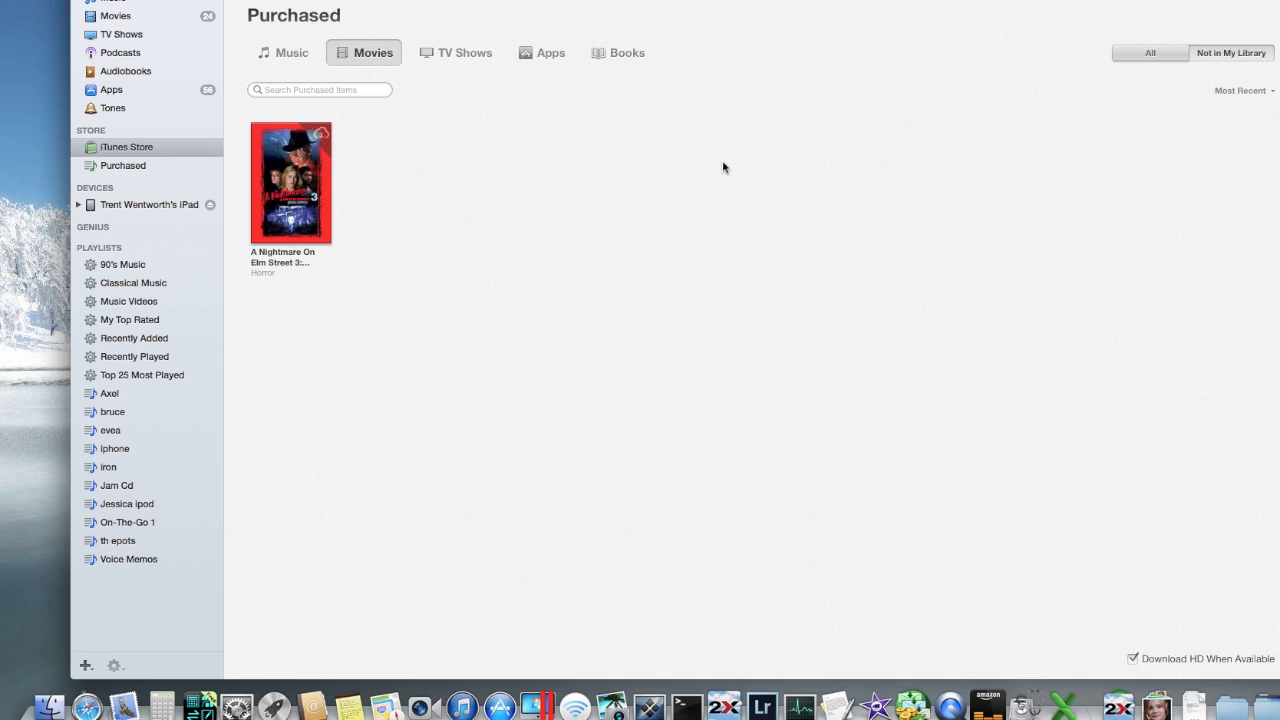
{"action": "mouse_move", "coordinate": [538, 160]}
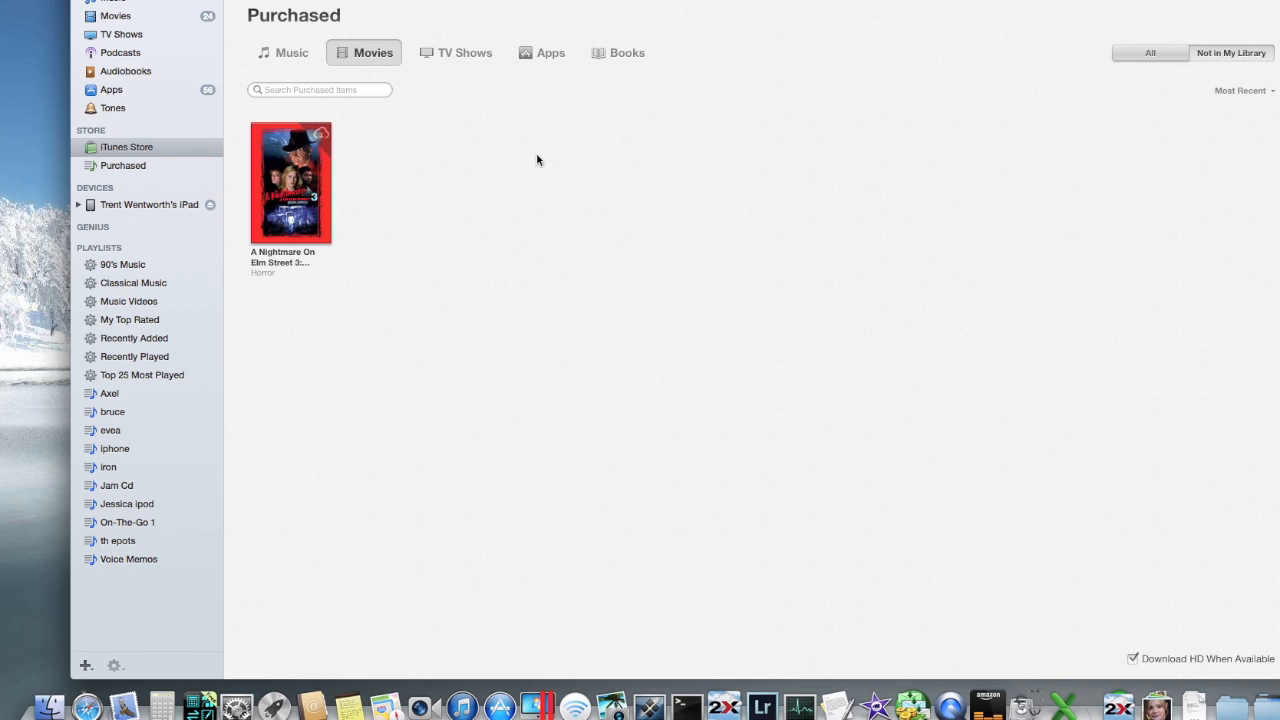
Start hiding A Nightmare On Elm Street 3, then cancel to keep it
{"action": "left_click", "coordinate": [320, 131]}
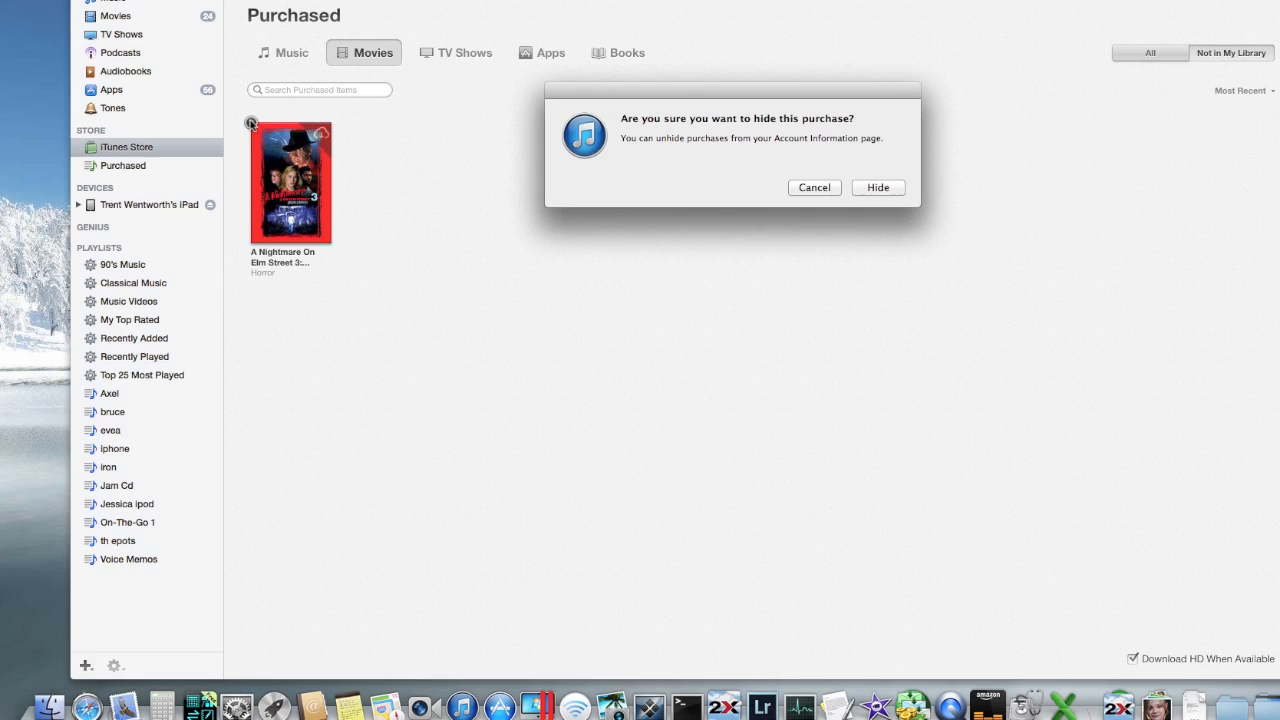
{"action": "left_click", "coordinate": [814, 187]}
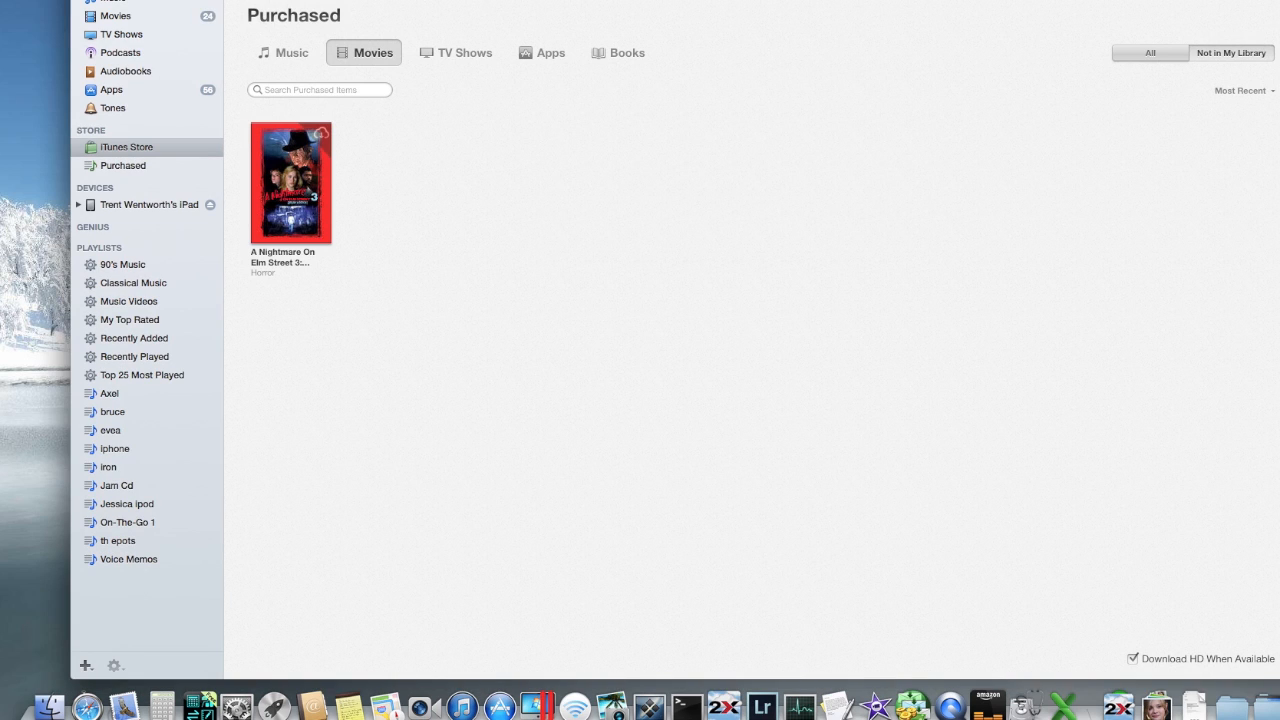
{"action": "mouse_move", "coordinate": [704, 187]}
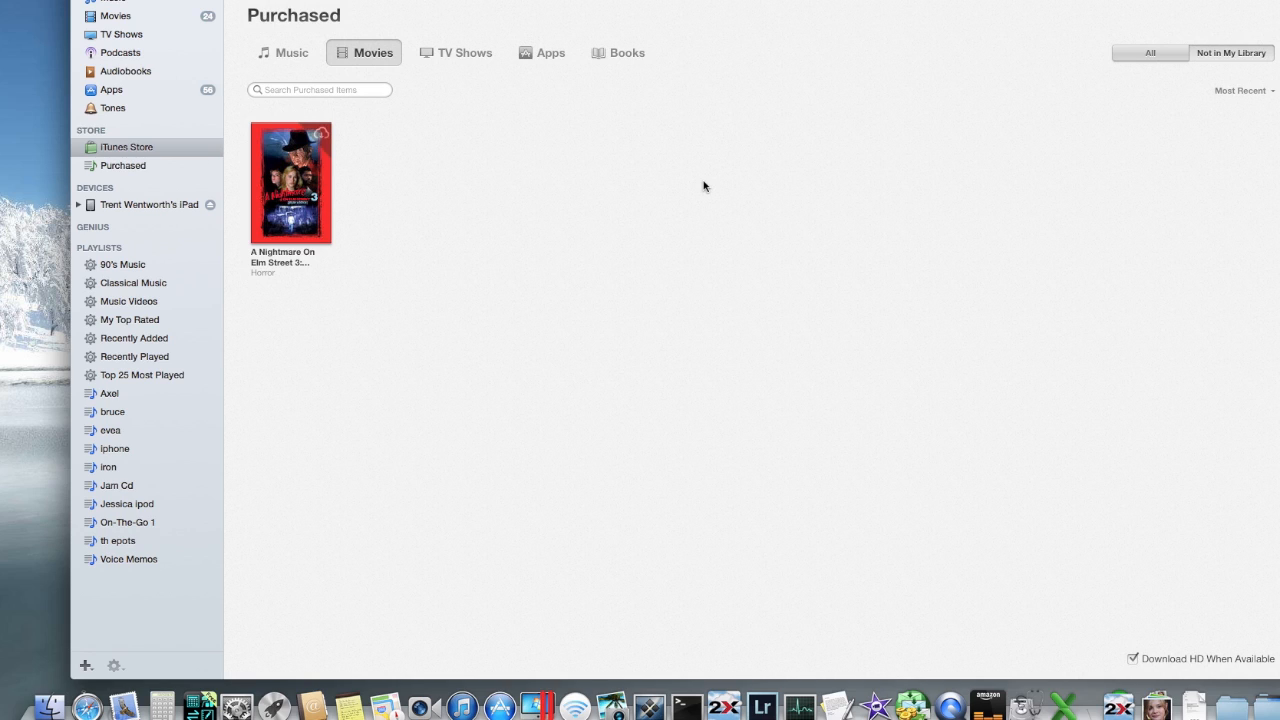
{"action": "mouse_move", "coordinate": [179, 35]}
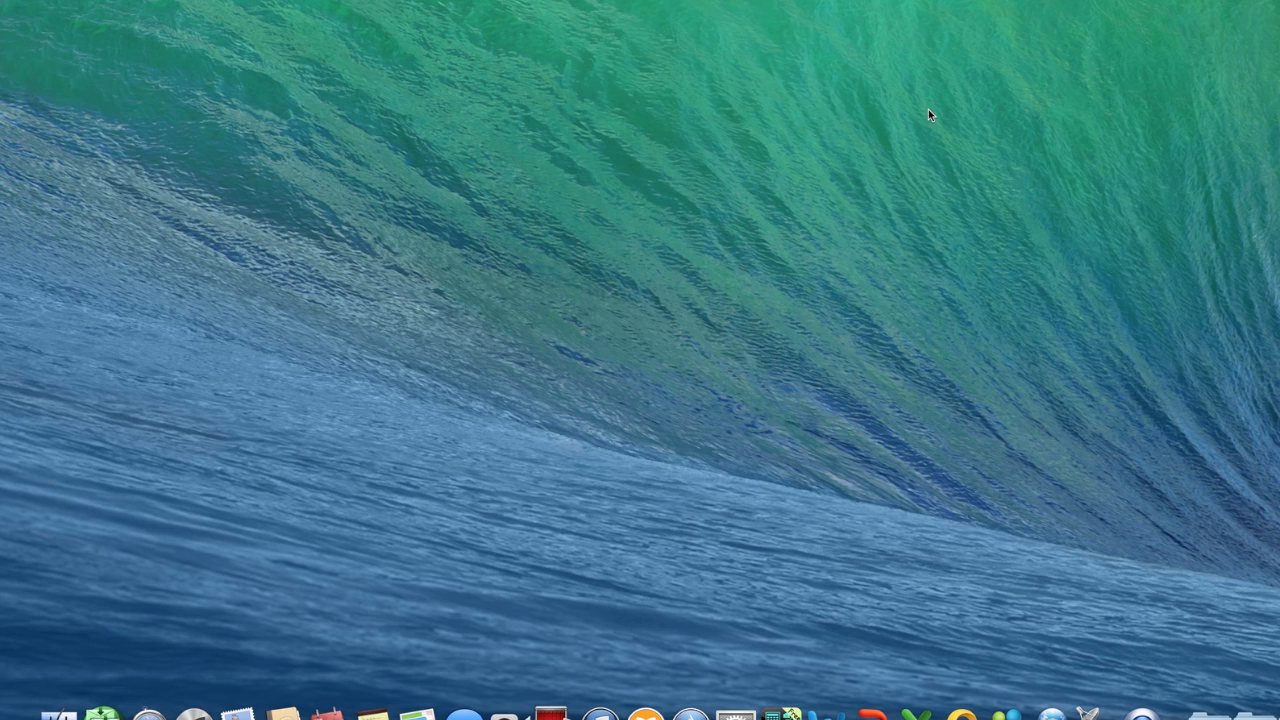
{"action": "mouse_move", "coordinate": [599, 713]}
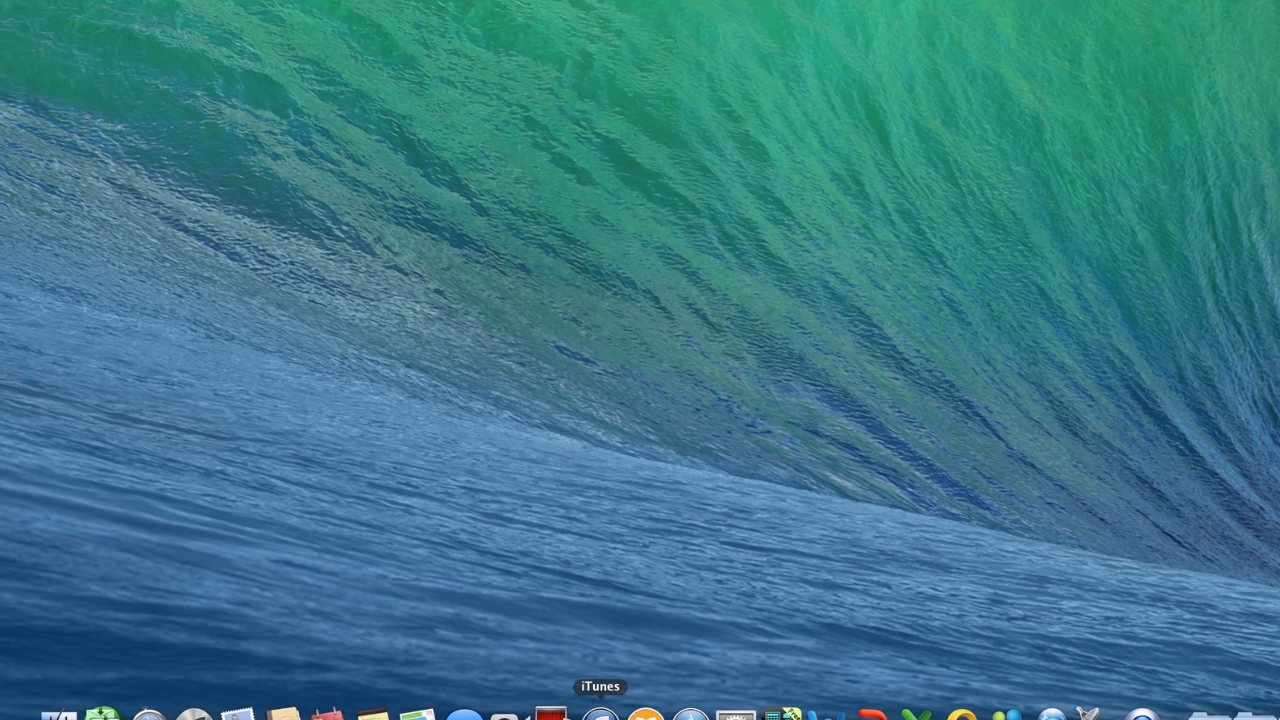
{"action": "mouse_move", "coordinate": [611, 289]}
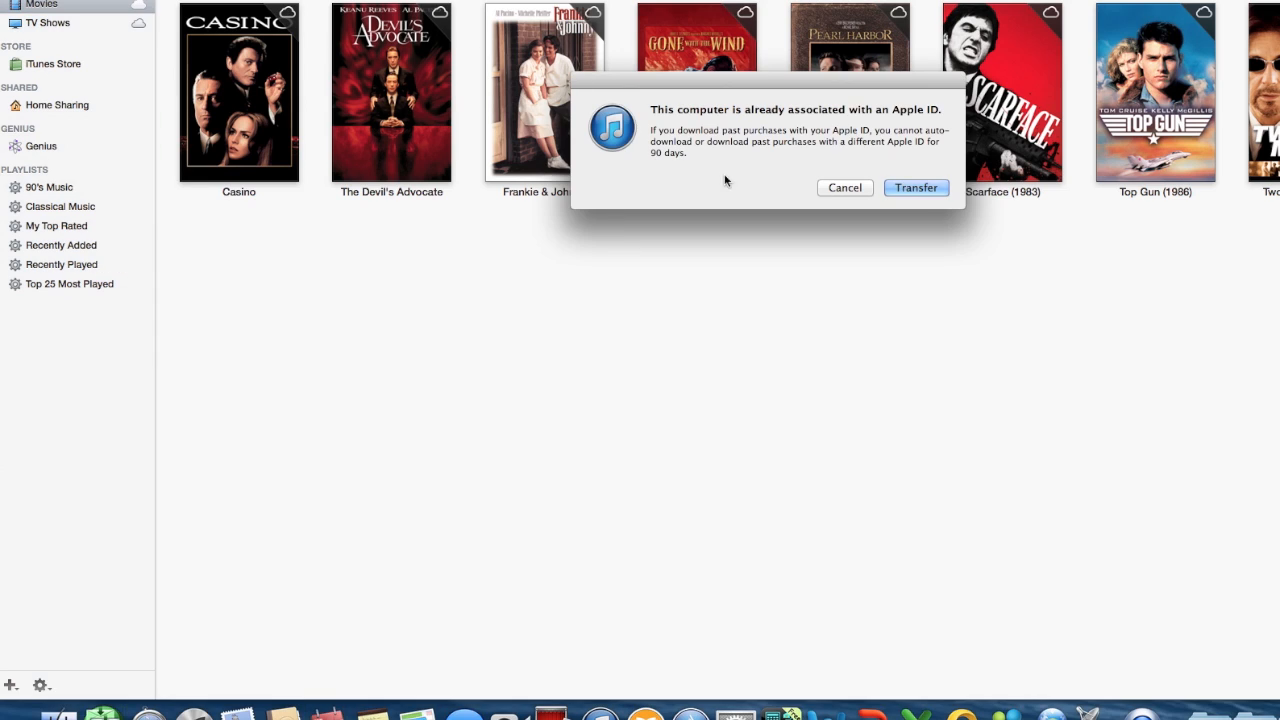
{"action": "mouse_move", "coordinate": [673, 125]}
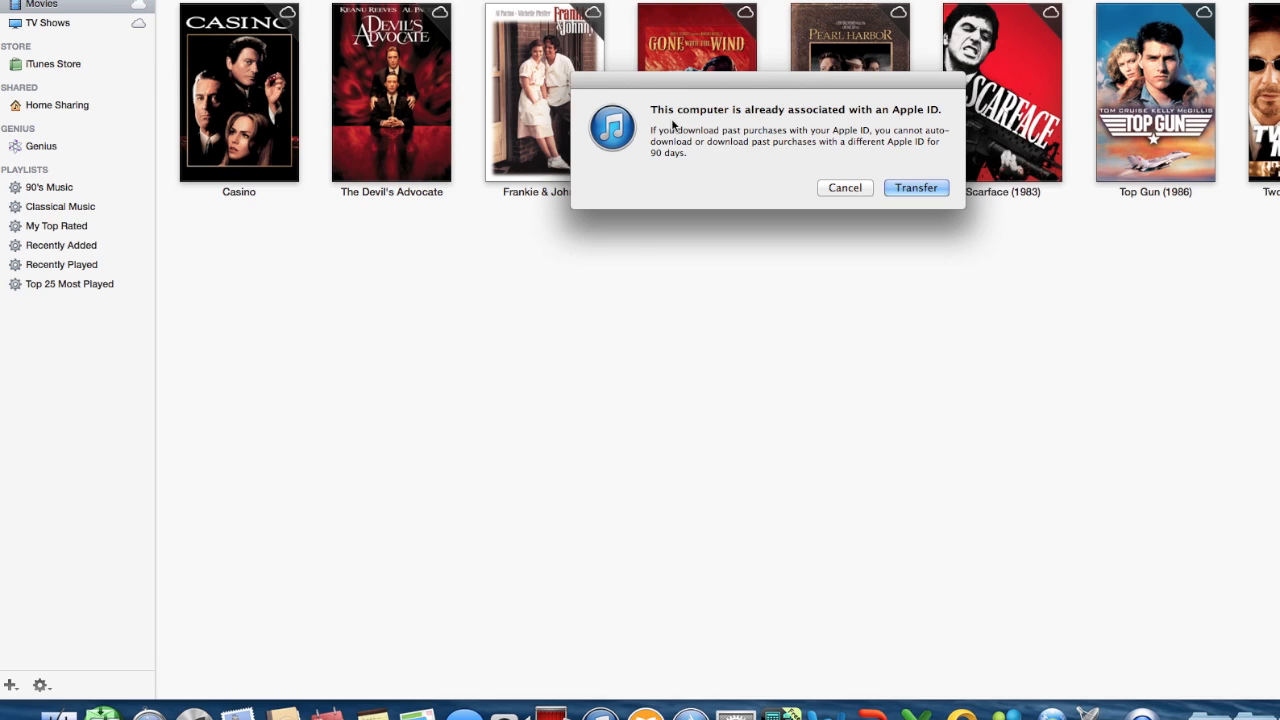
{"action": "mouse_move", "coordinate": [705, 95]}
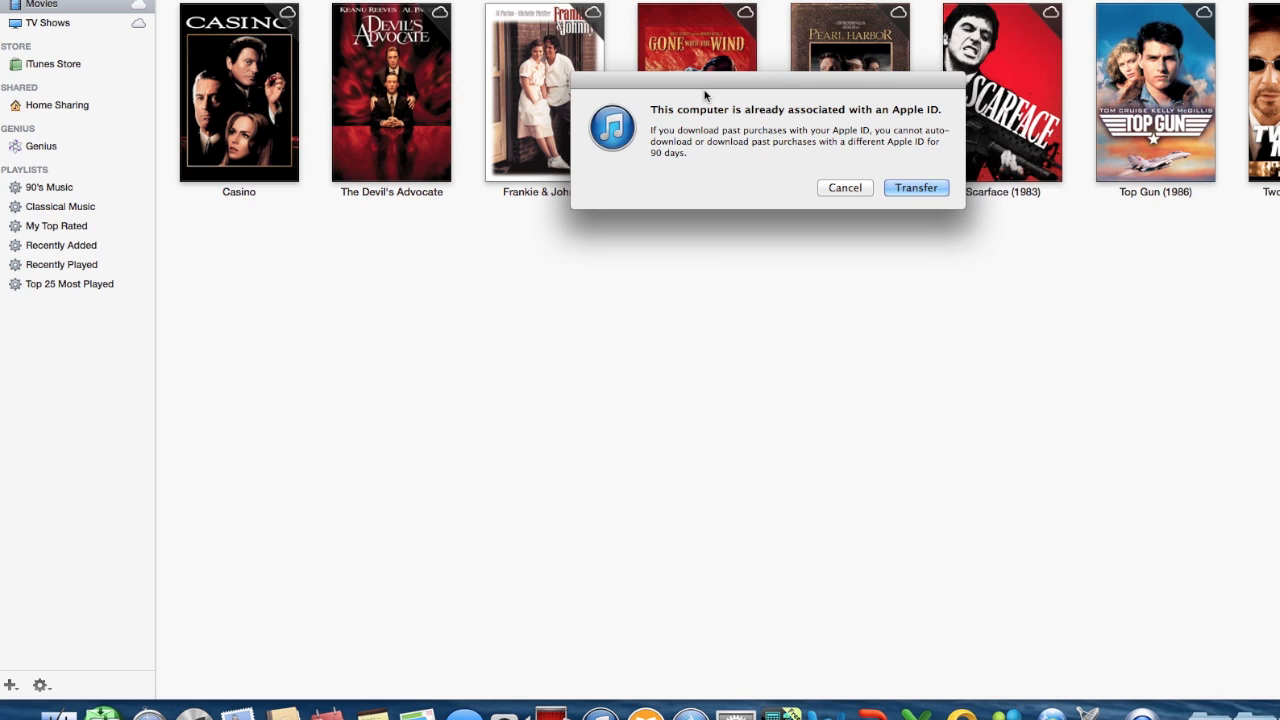
{"action": "mouse_move", "coordinate": [735, 103]}
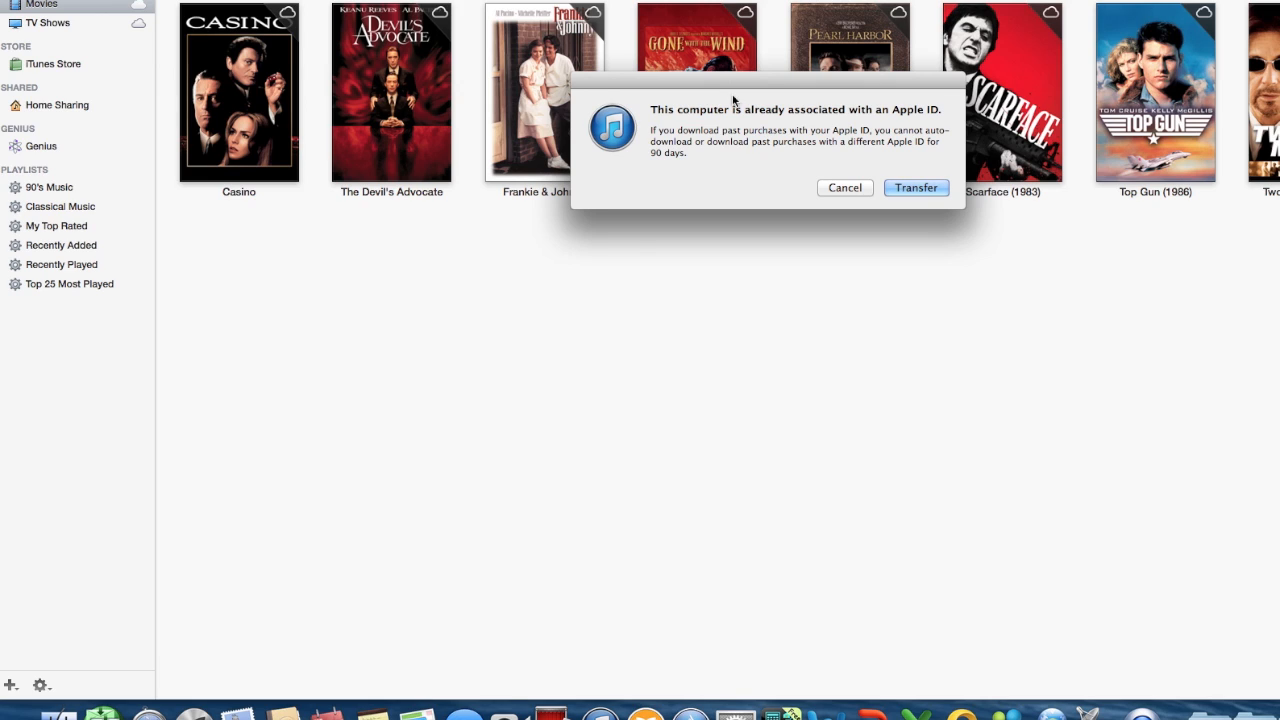